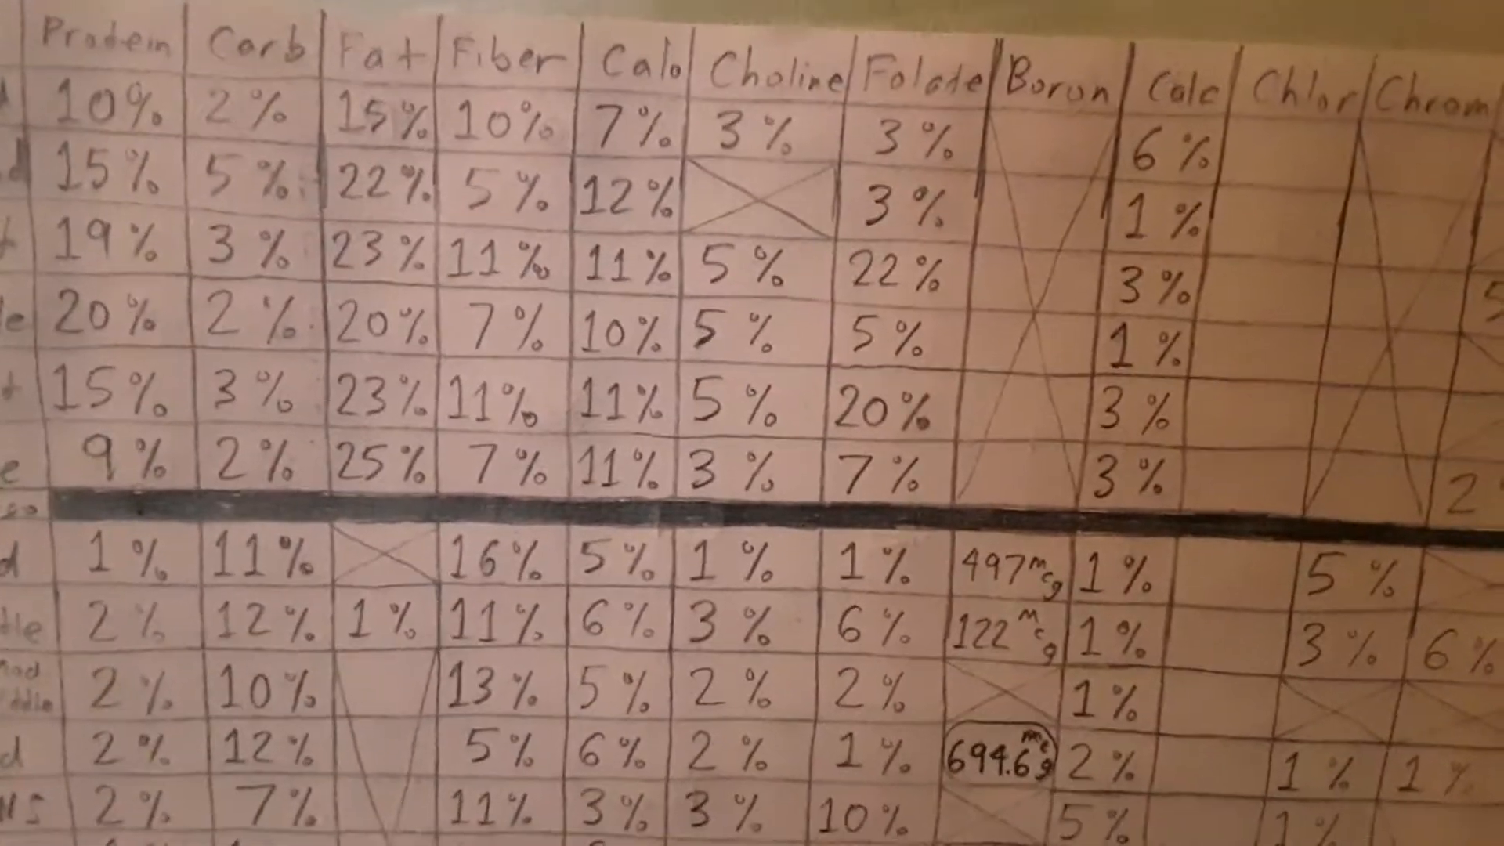
scroll(down, 3)
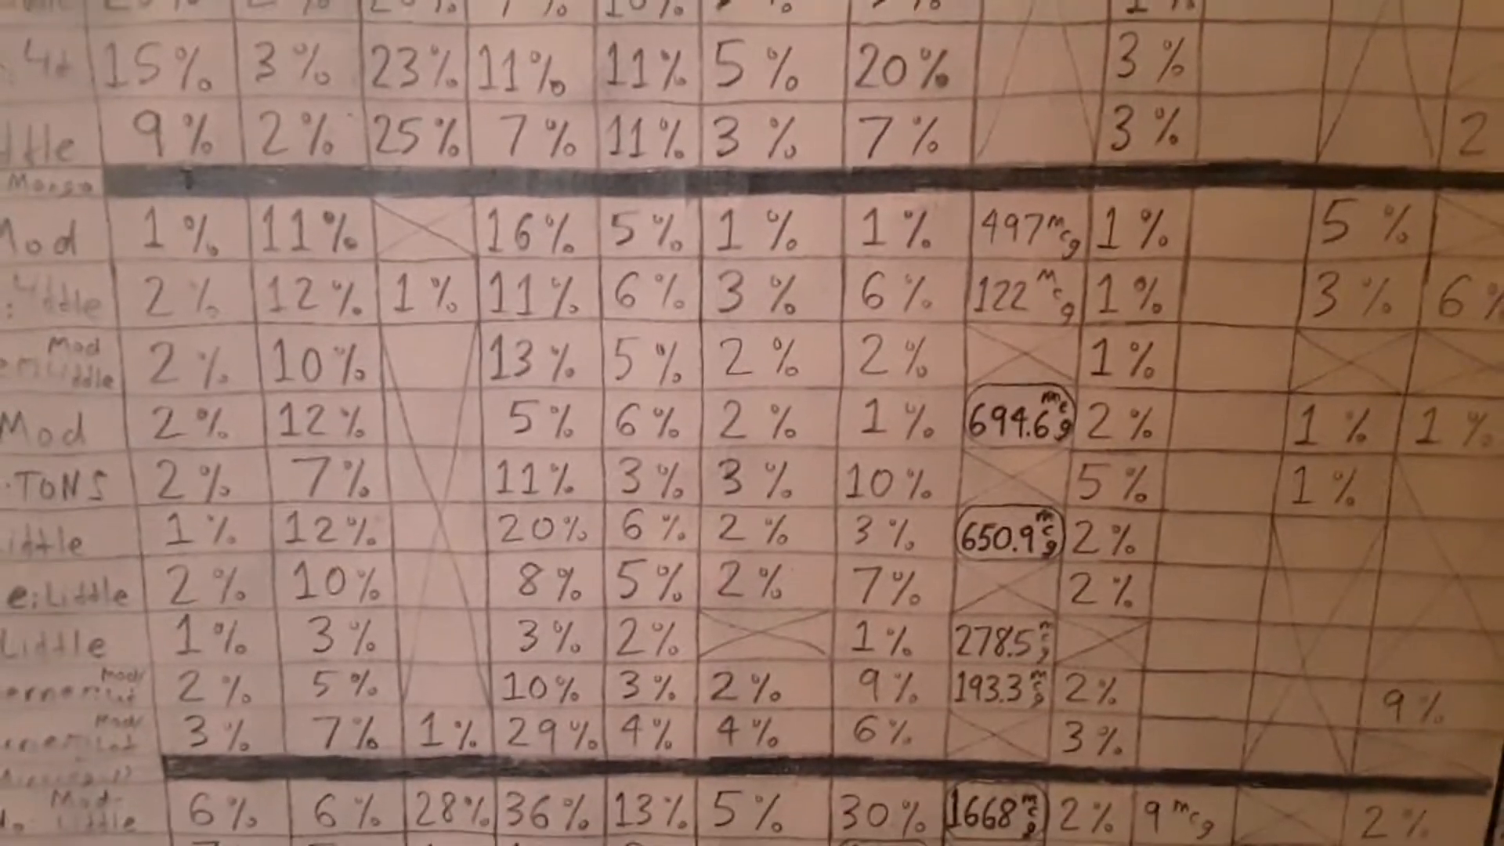